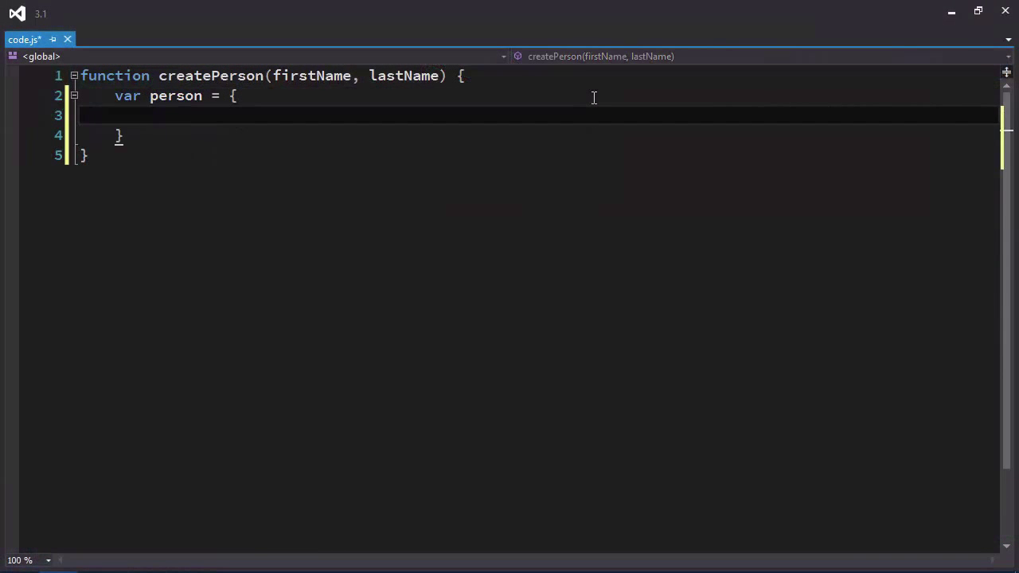
text(get firstName() {)
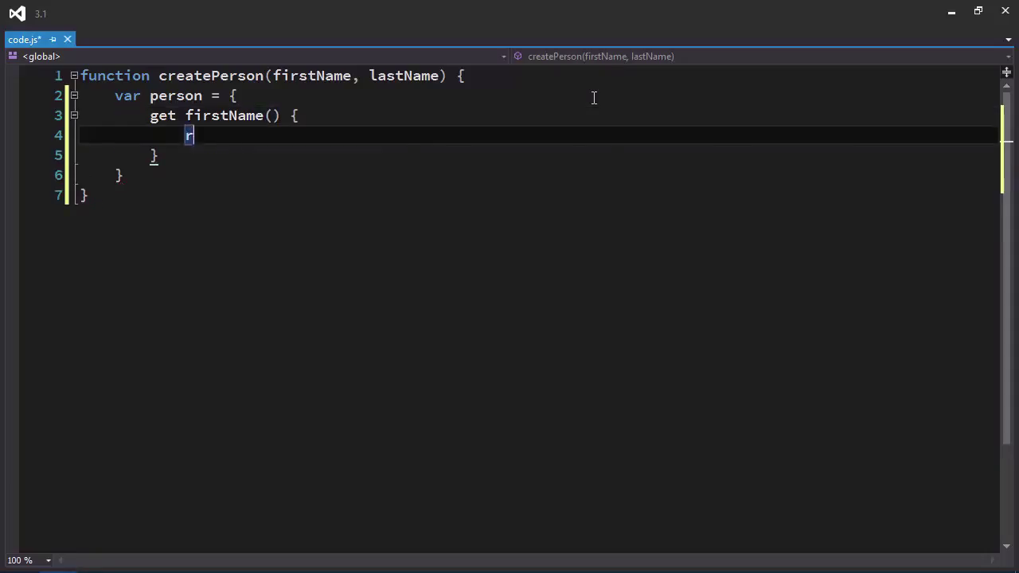
text(eturn firstName;)
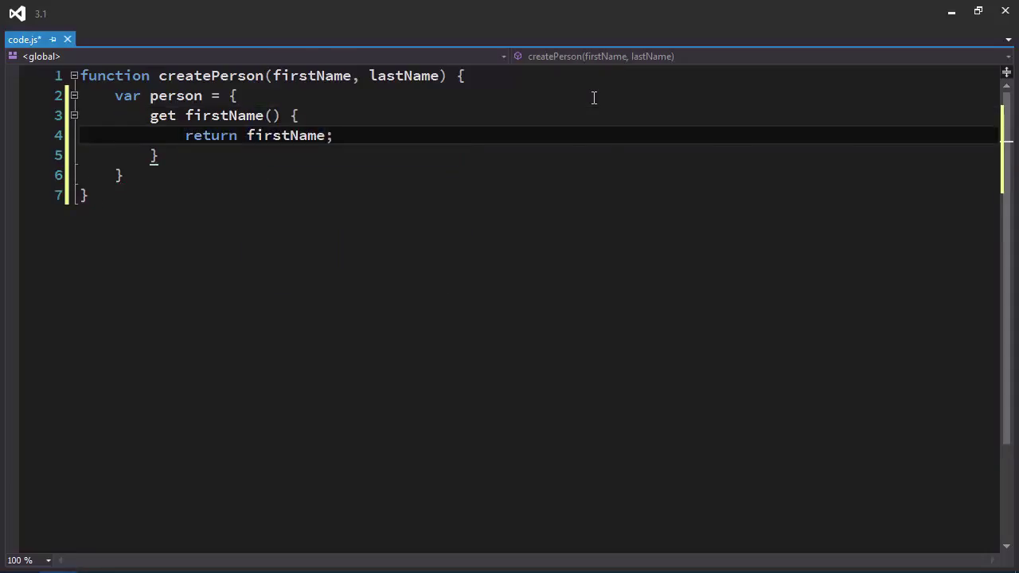
text(get lastName() {)
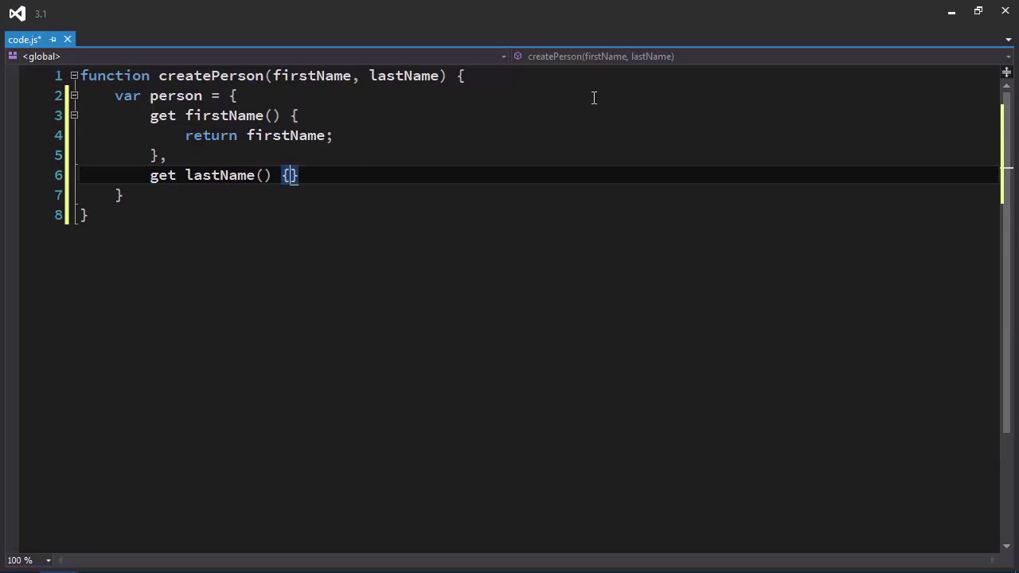
text(return lastNam)
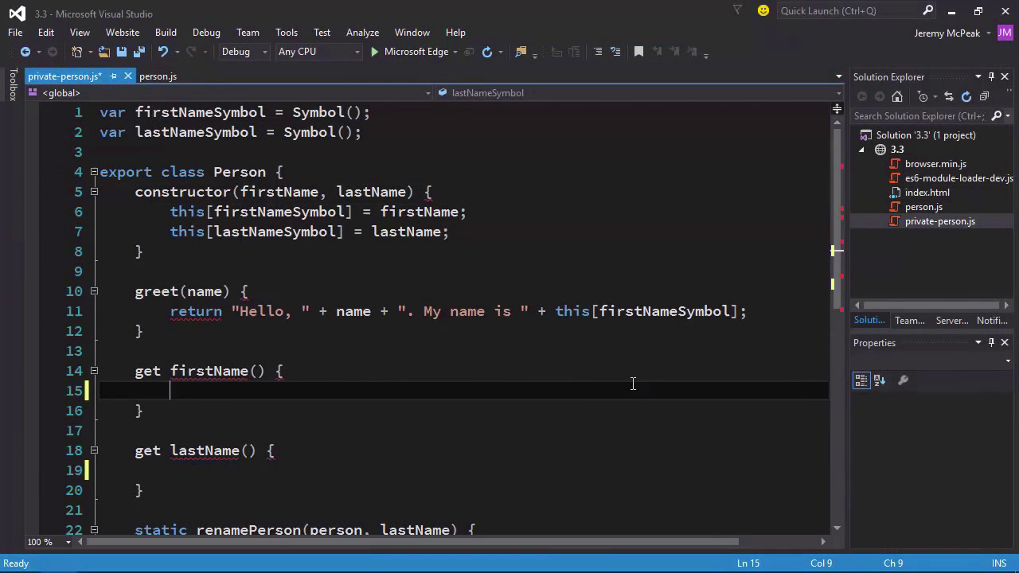
text(return)
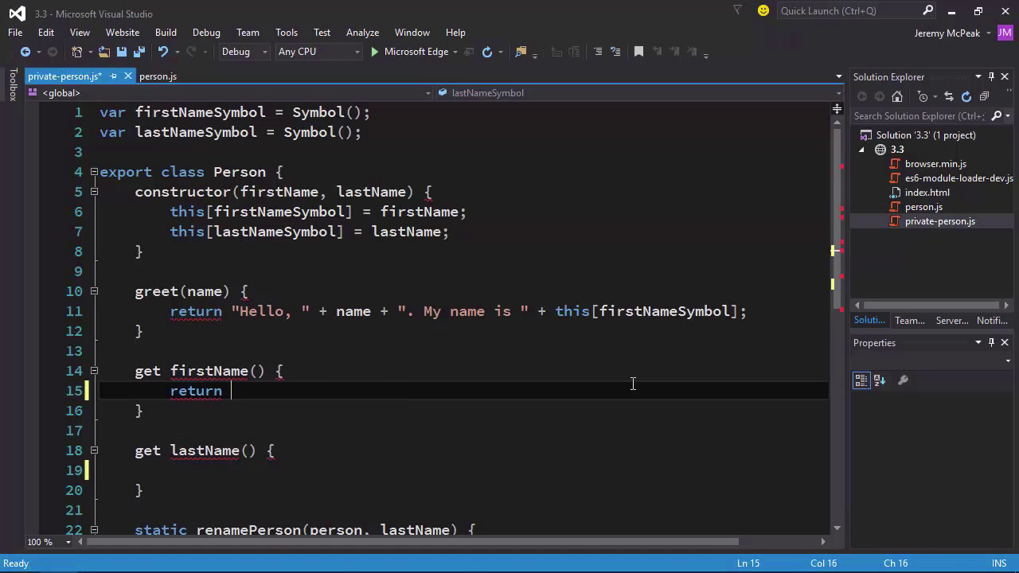
text(this[])
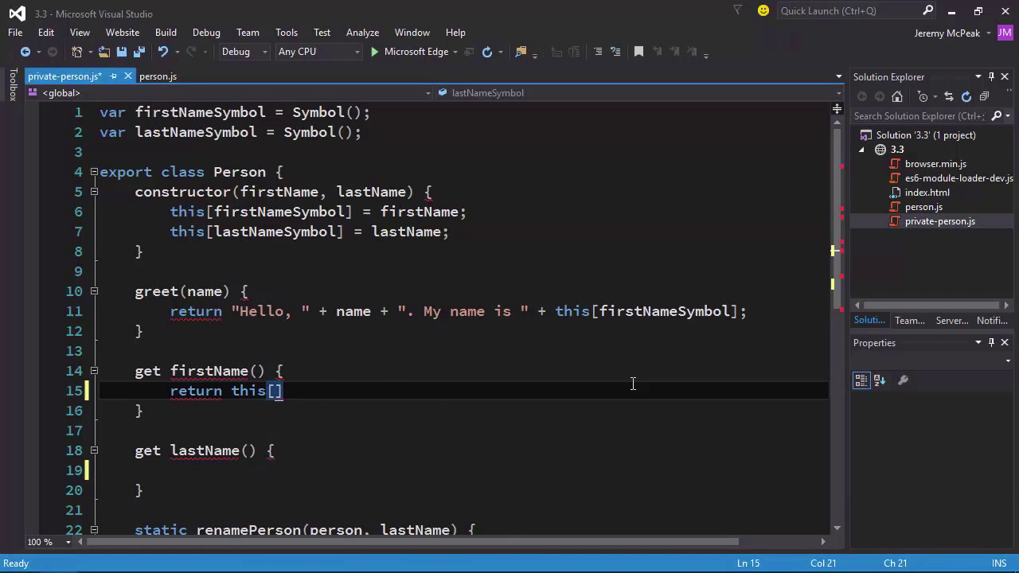
text(firstNameSymbol)
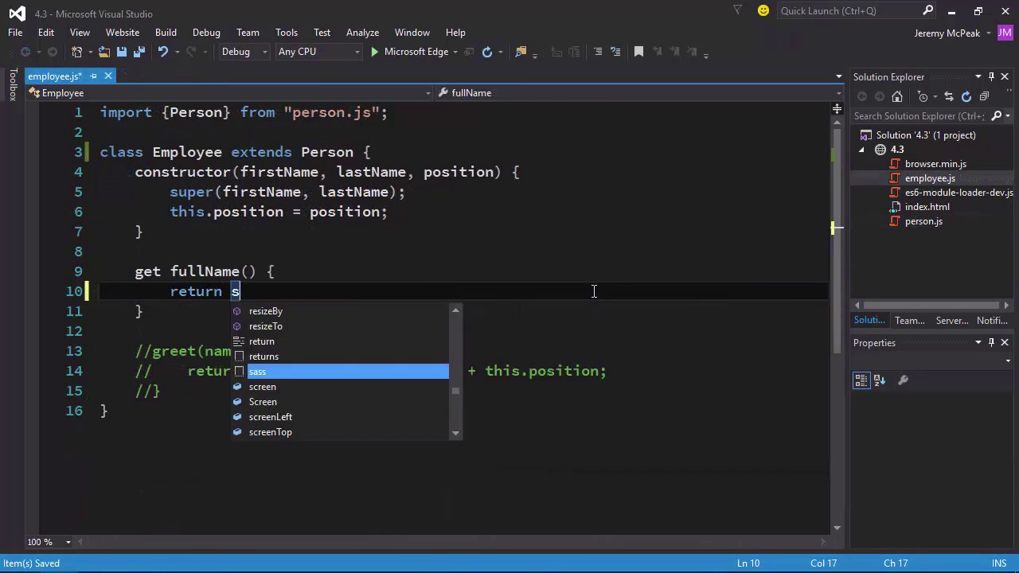
text(uper.fullName + ")
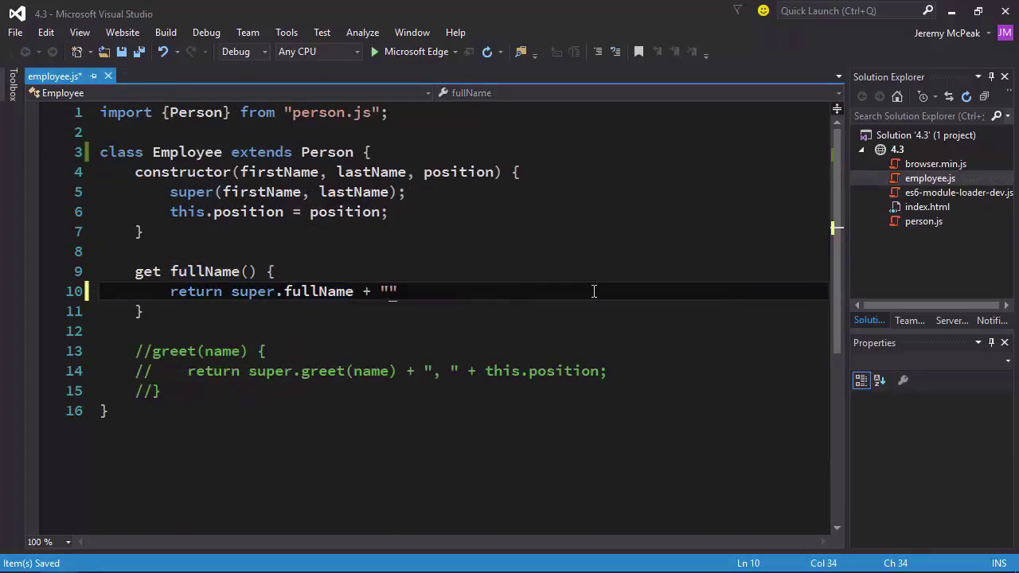
text(,)
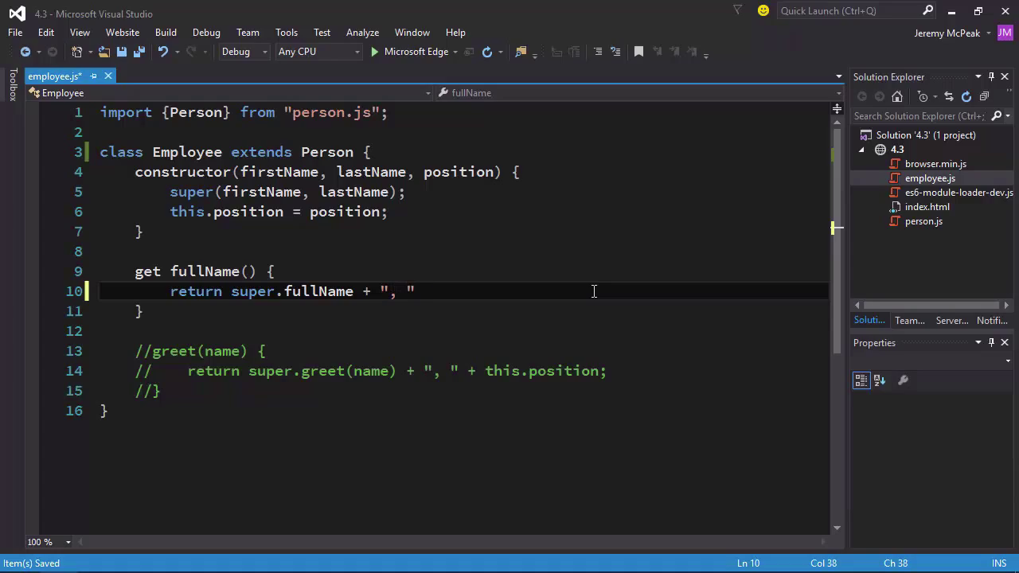
text(+ this.po)
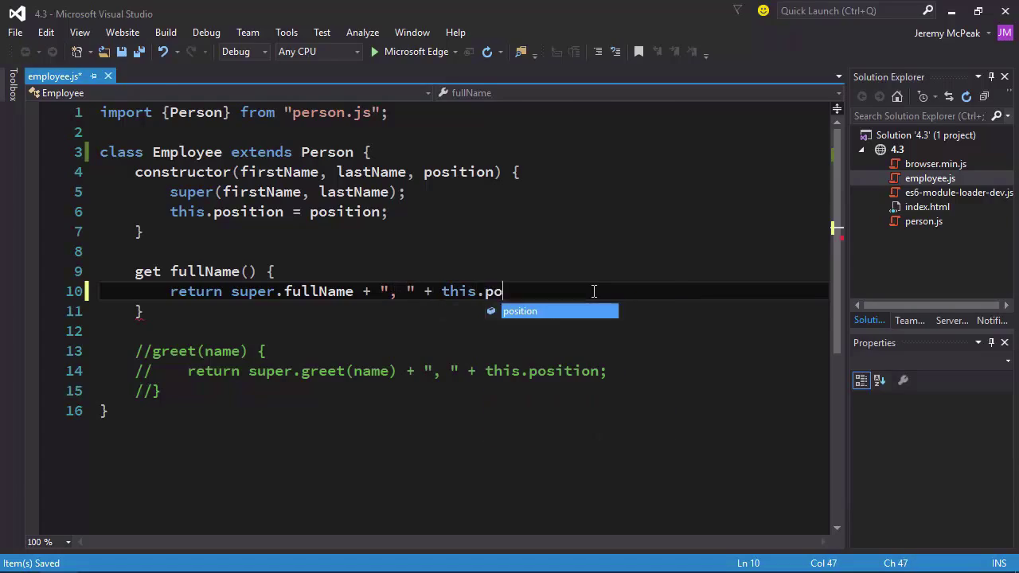